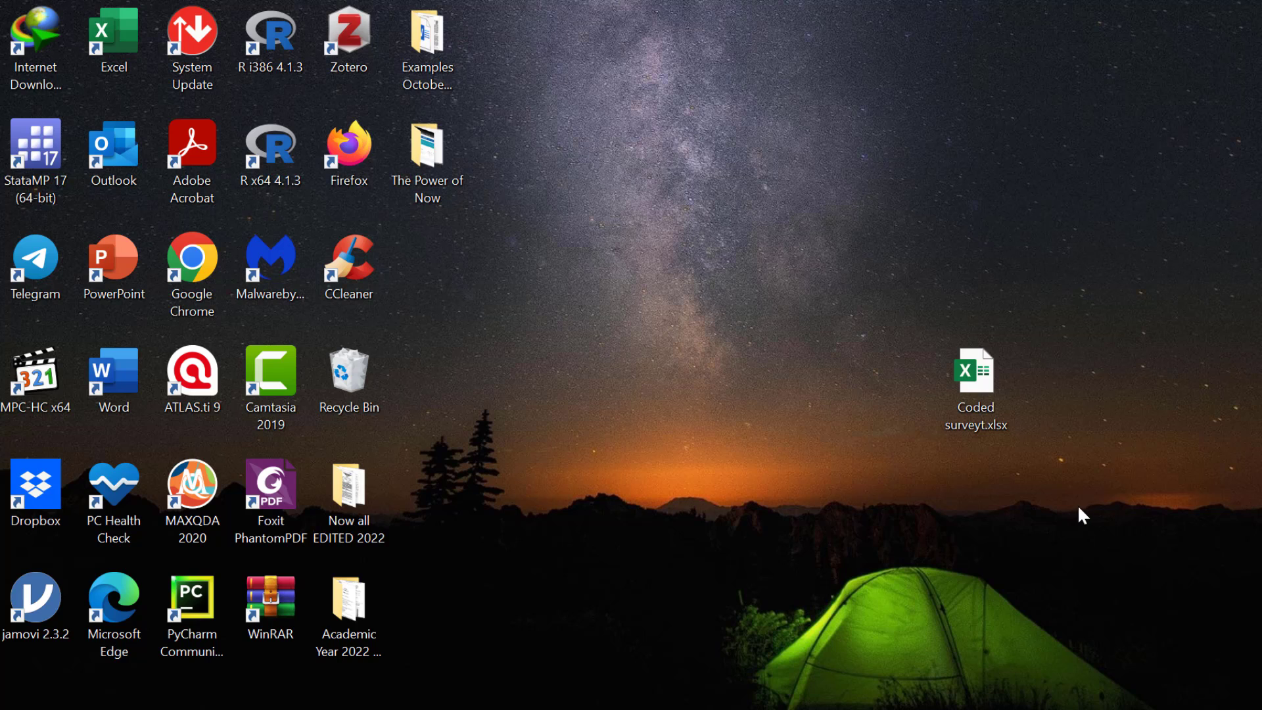
mouse_move(1079, 522)
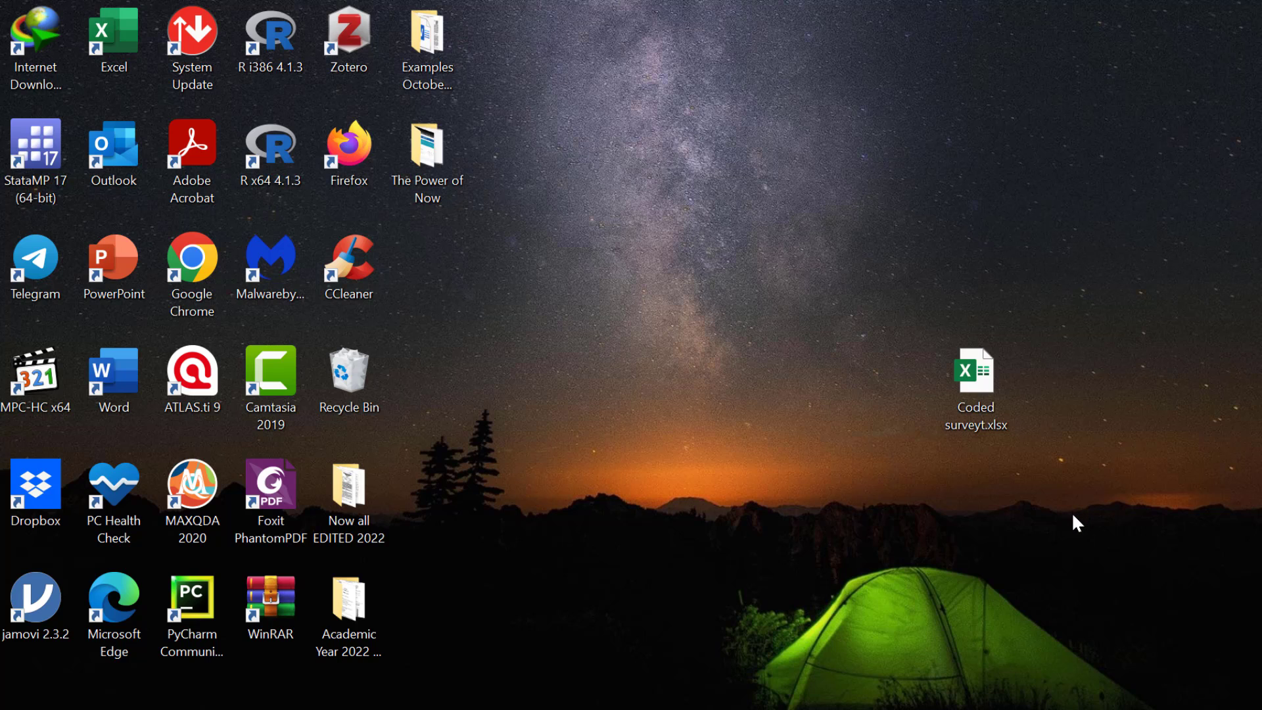
mouse_move(1028, 447)
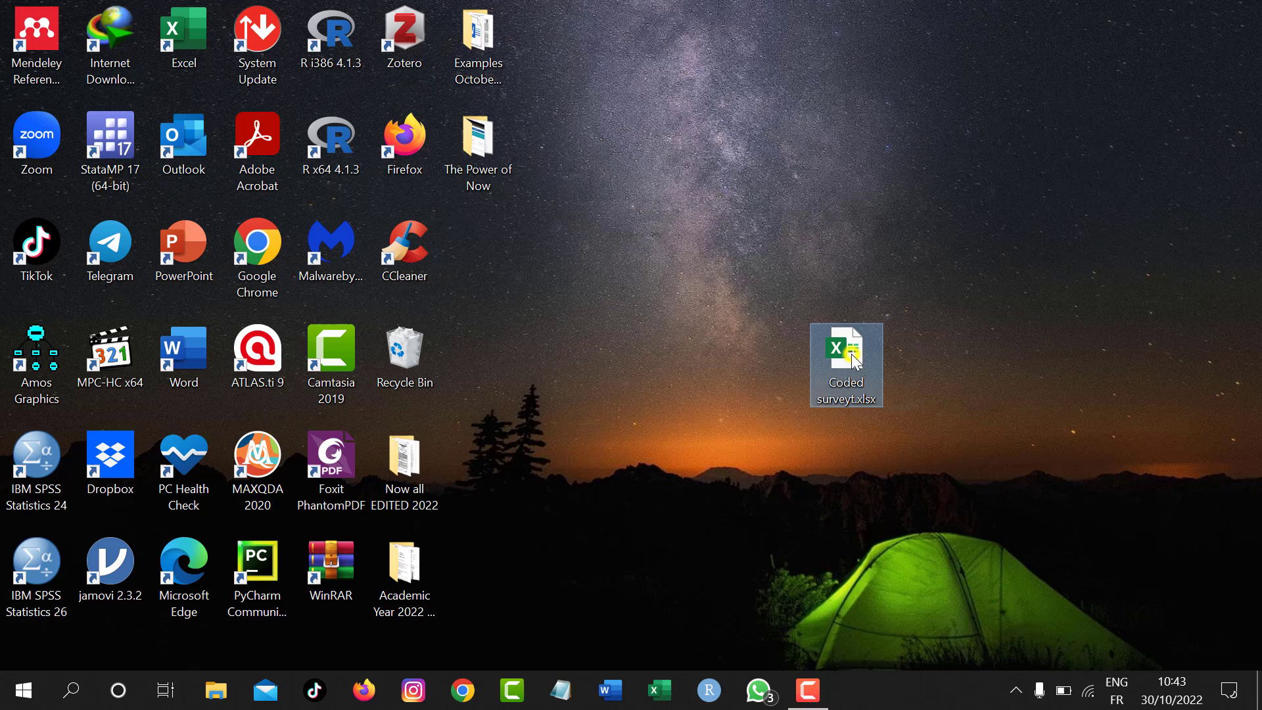
Open the survey Excel file in SPSS and dismiss the 'All sheets appear to be empty' warning.
right_click(846, 364)
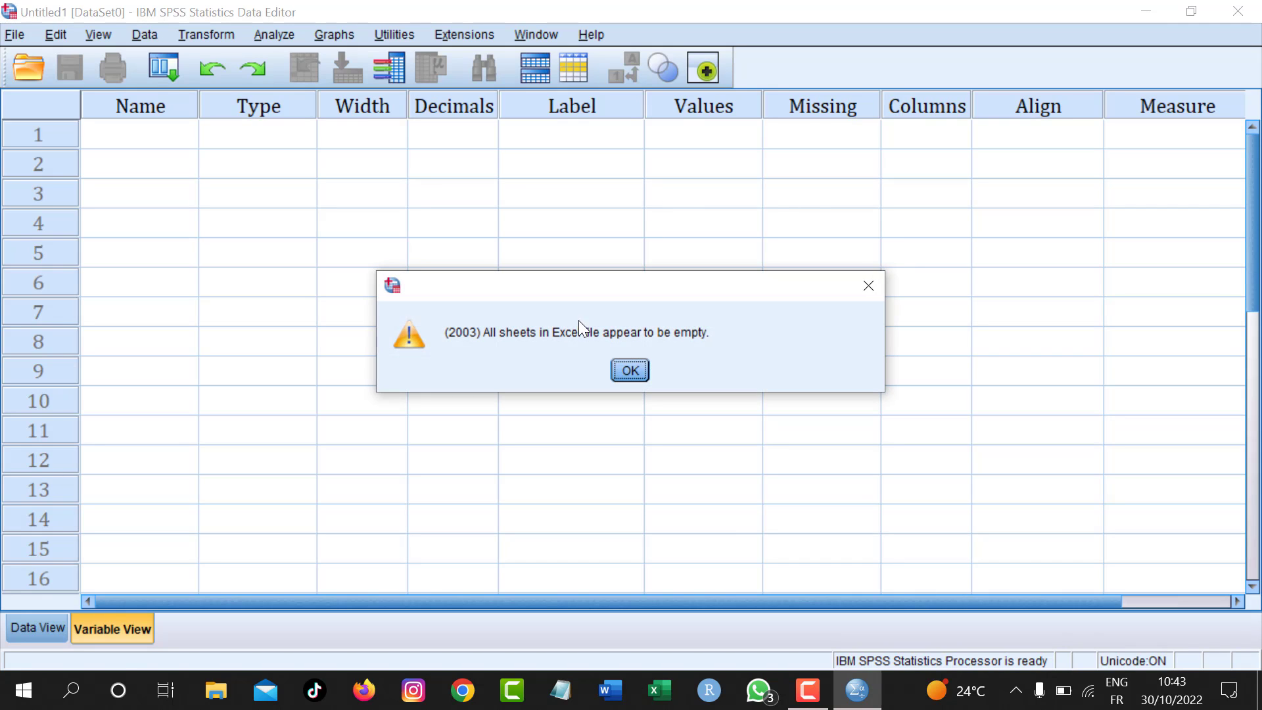
mouse_move(485, 350)
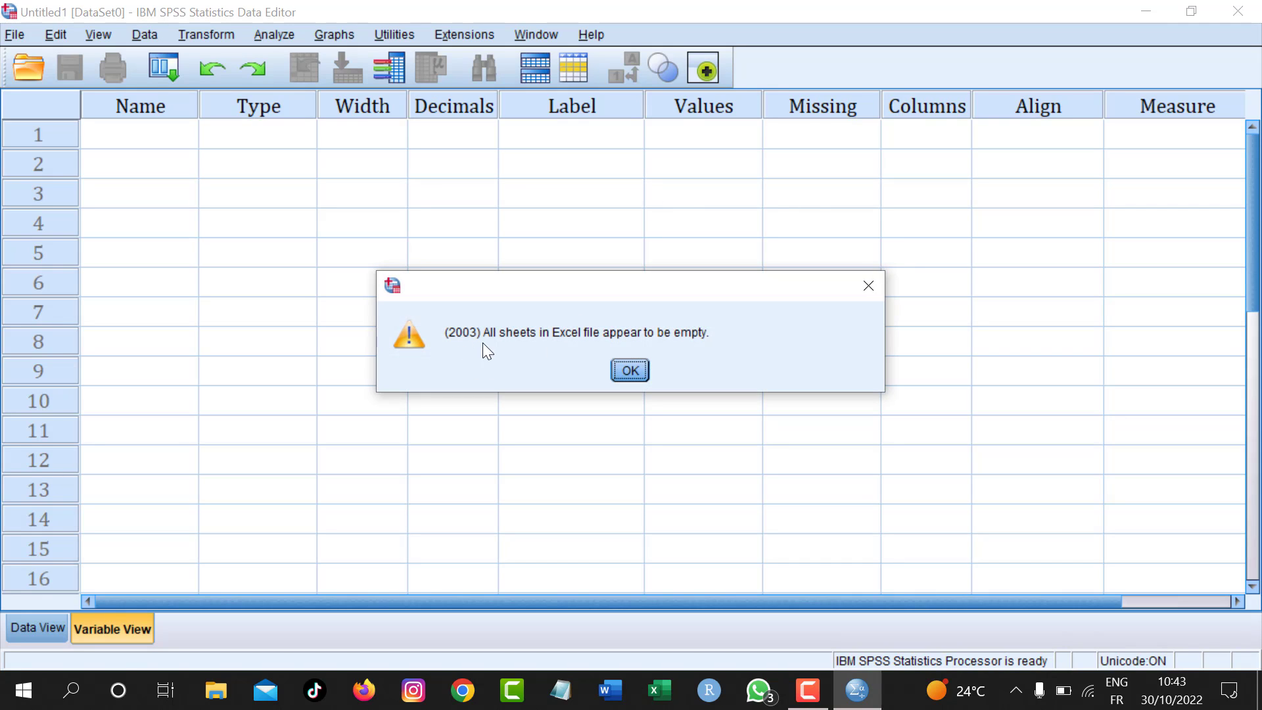
mouse_move(672, 346)
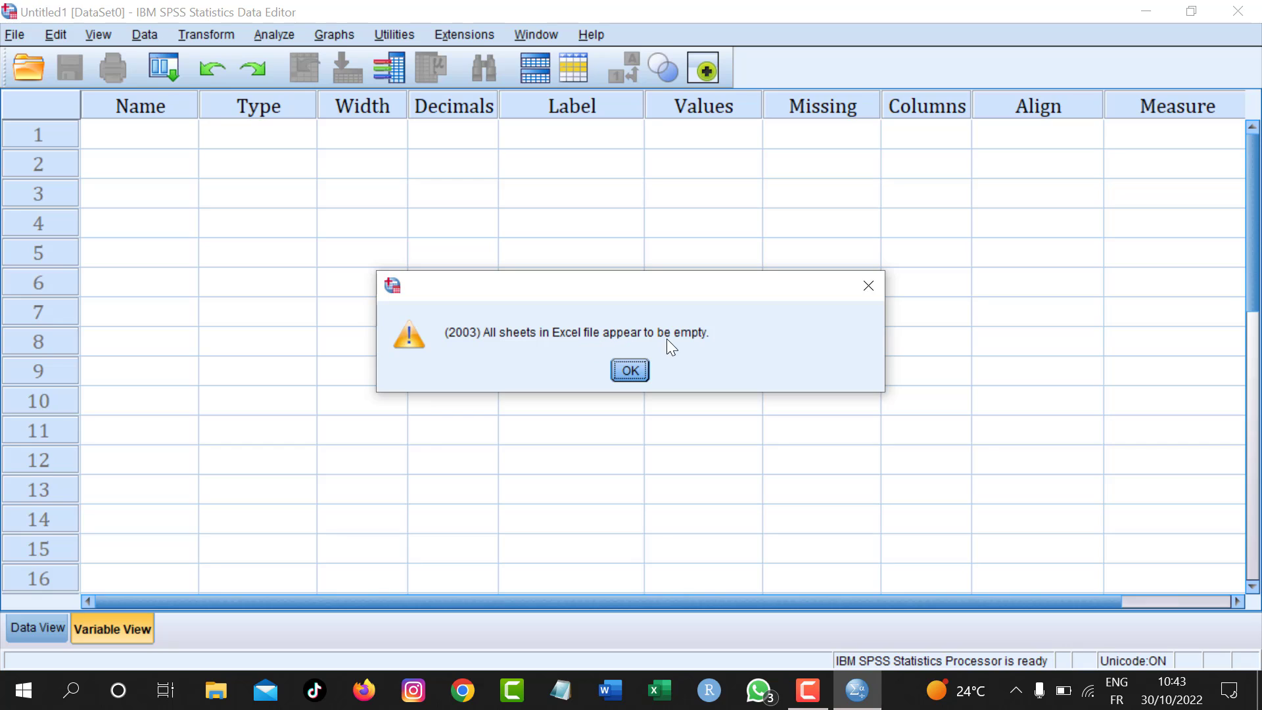
left_click(629, 370)
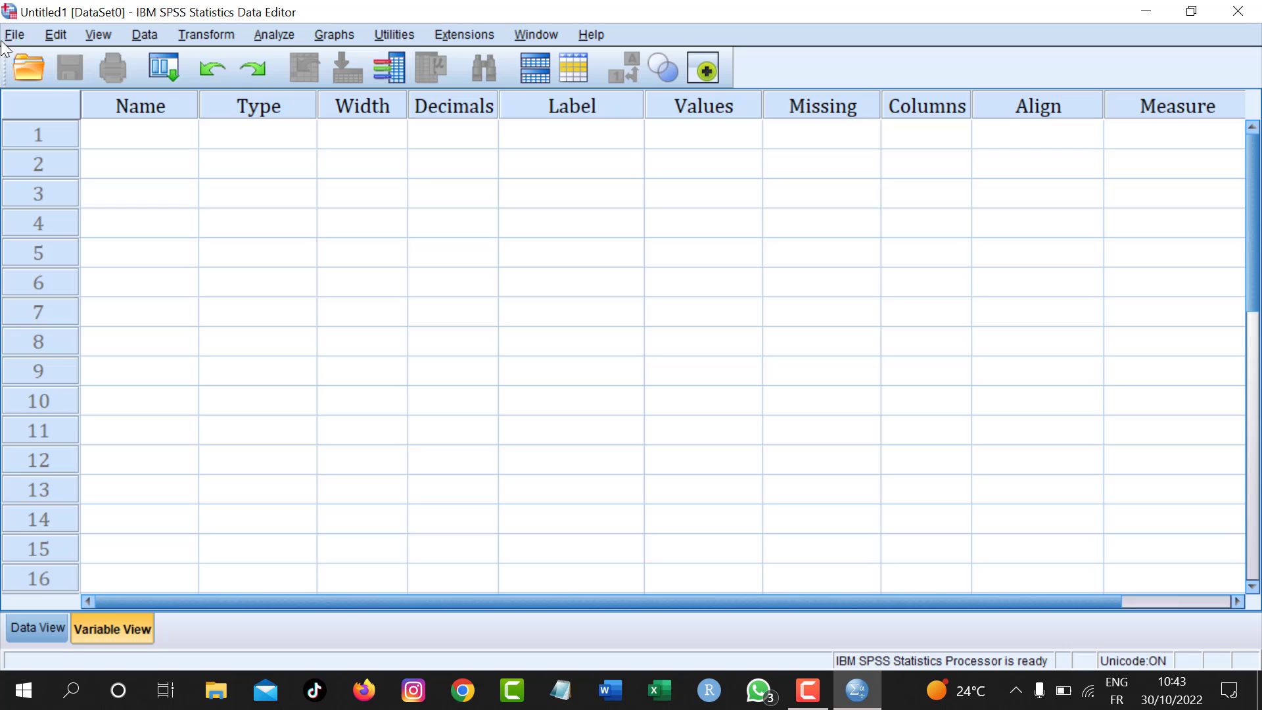
left_click(14, 34)
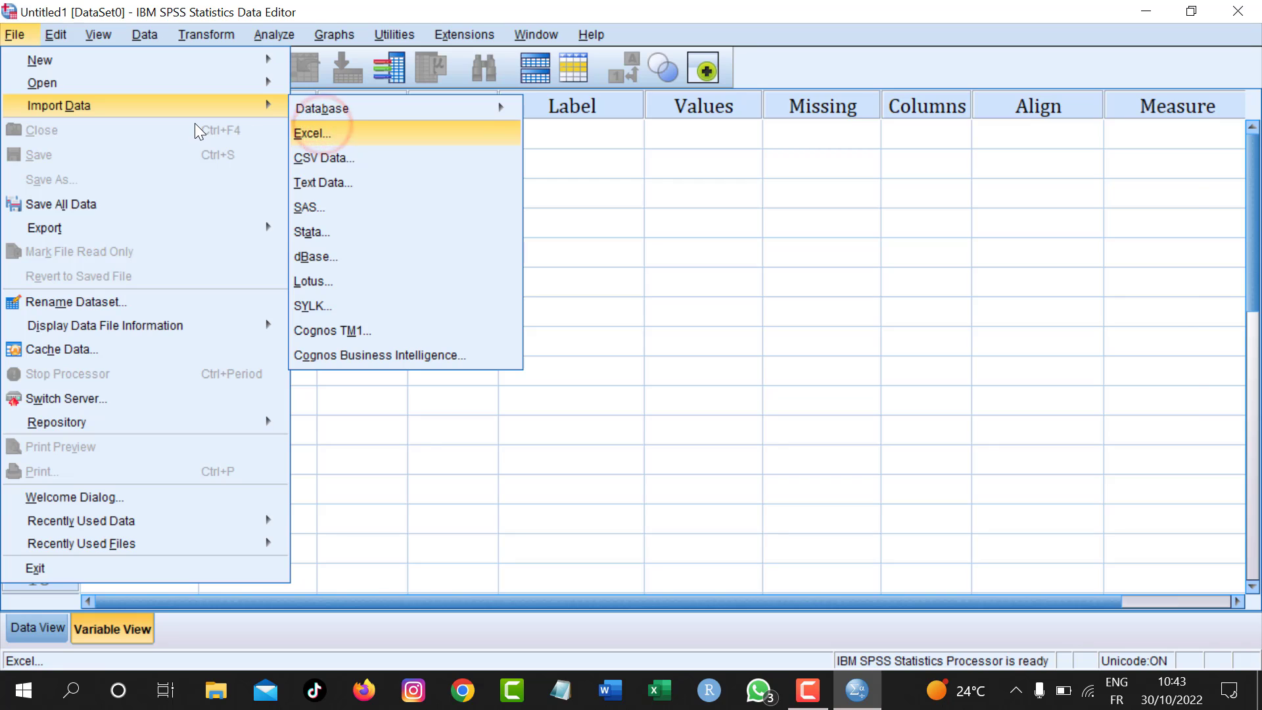
left_click(313, 134)
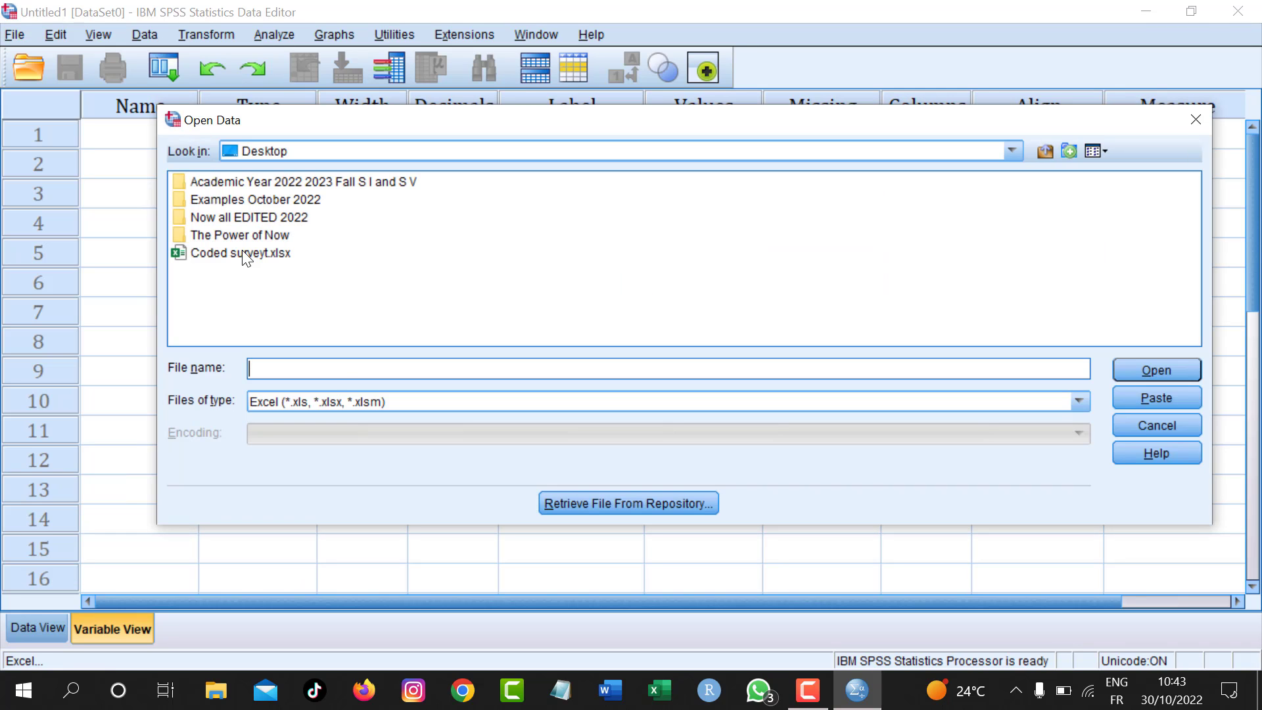
left_click(1156, 425)
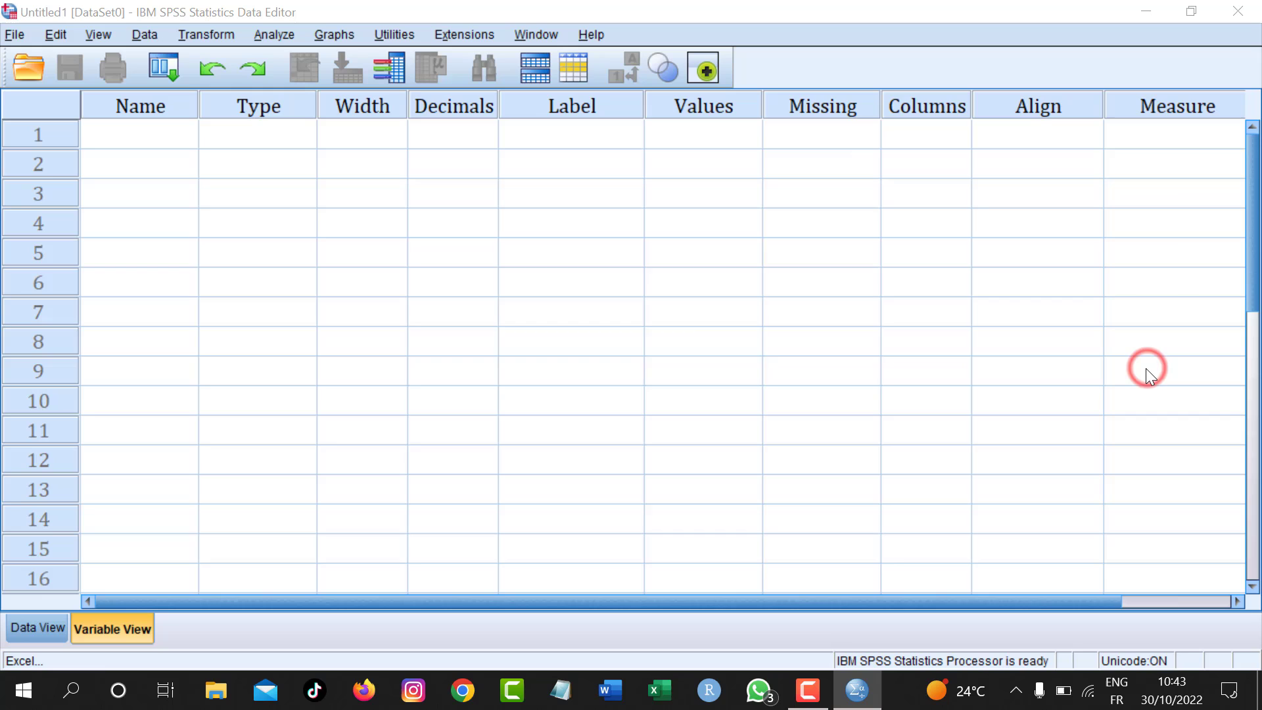
mouse_move(635, 368)
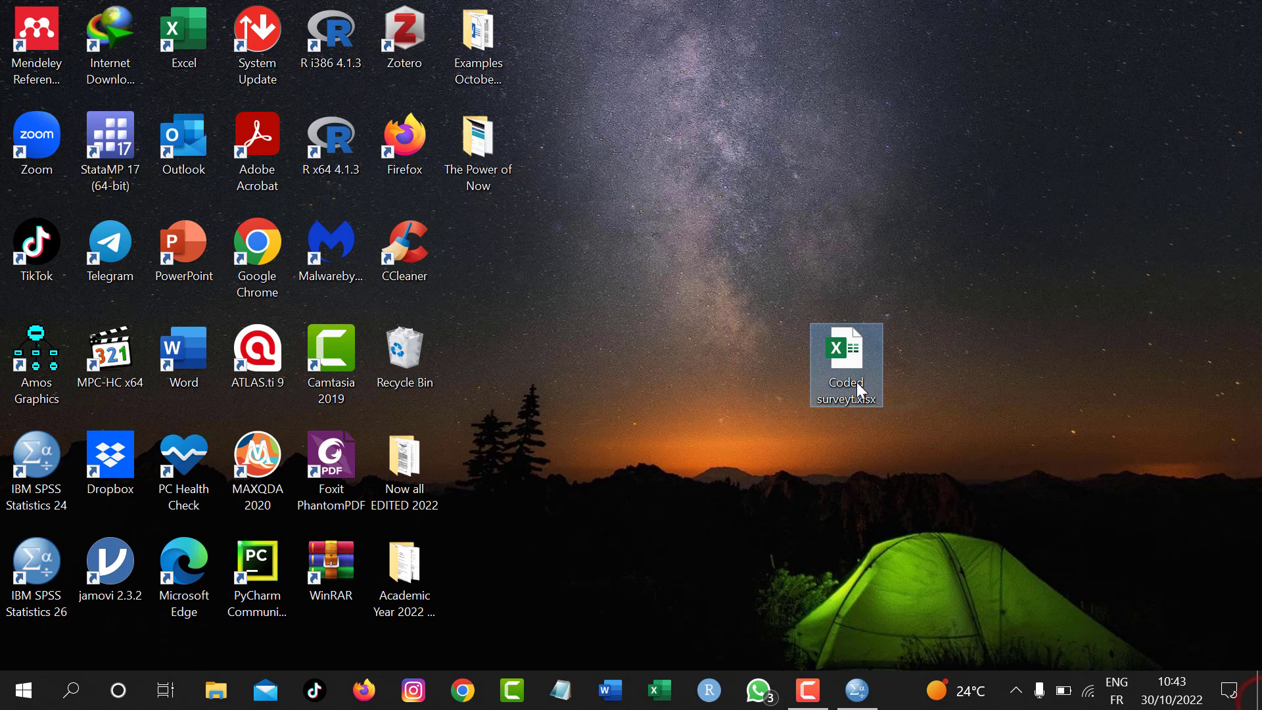
mouse_move(845, 362)
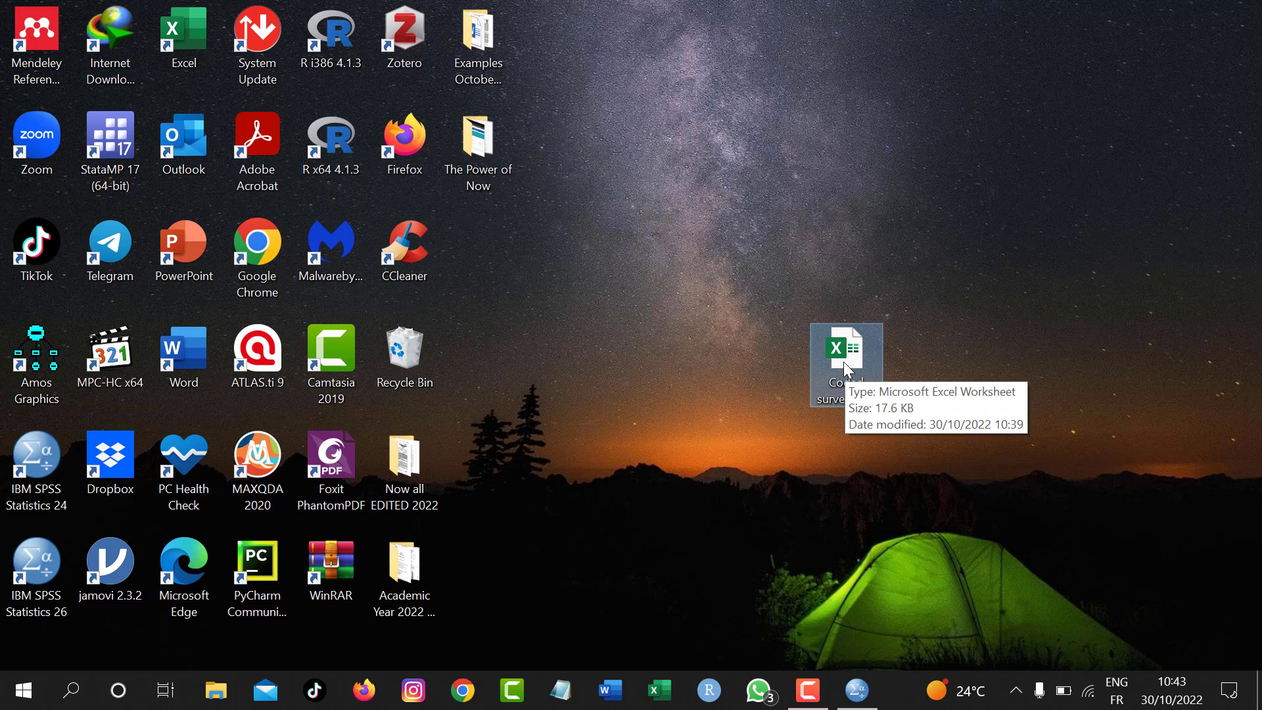
Open Coded surveyt.xlsx in Excel and go to its File backstage.
double_click(845, 358)
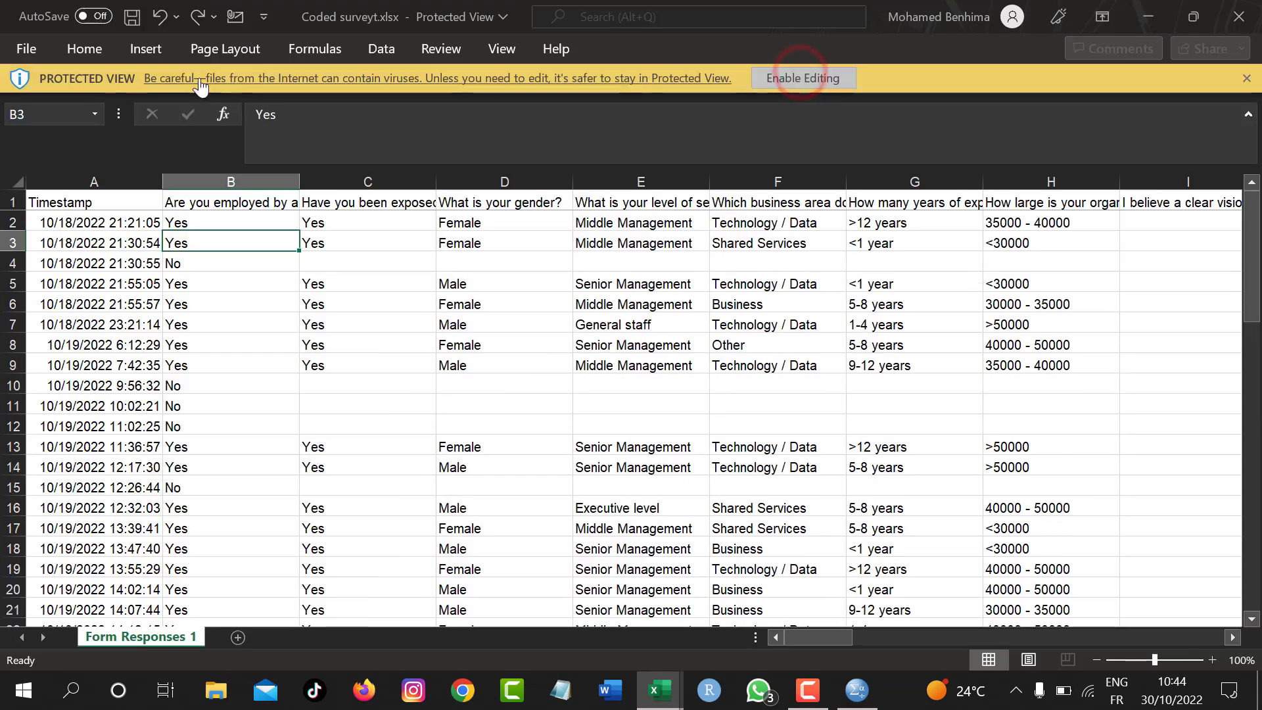
left_click(25, 48)
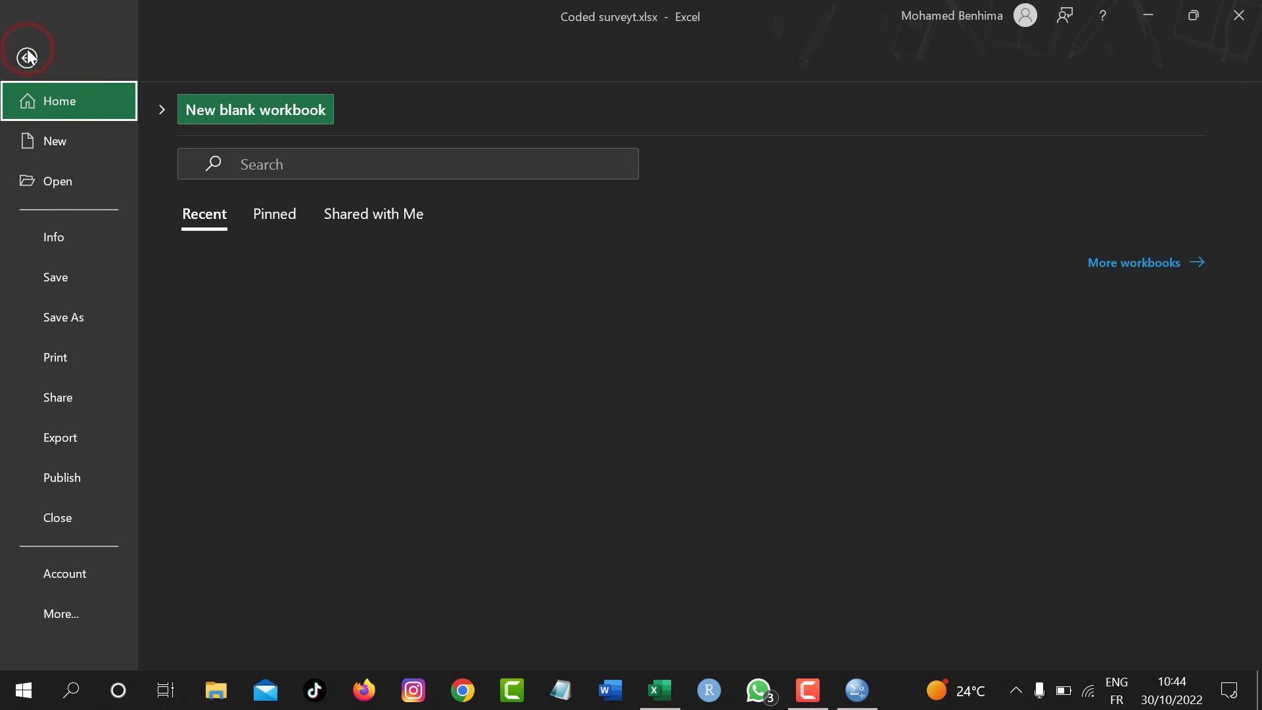
Save a copy of the survey to the Desktop as Coded survey 2.xlsx.
left_click(63, 317)
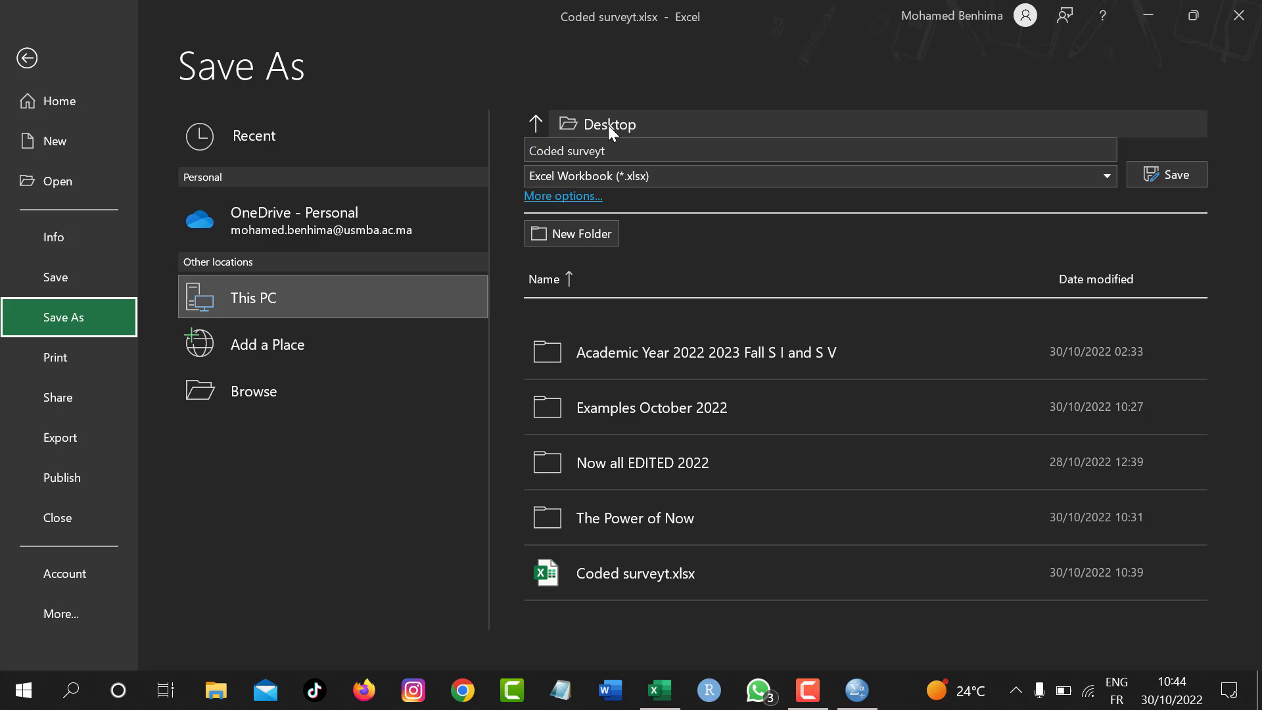
left_click(564, 196)
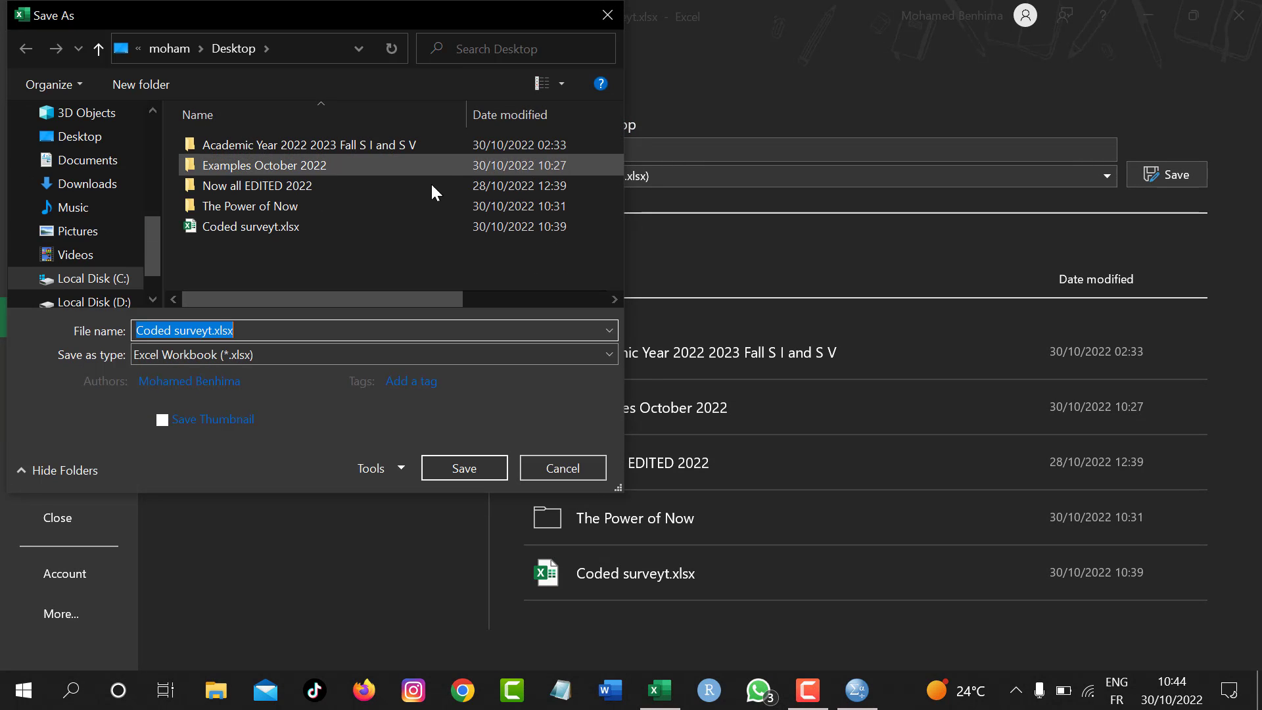
left_click(169, 330)
type(" 2")
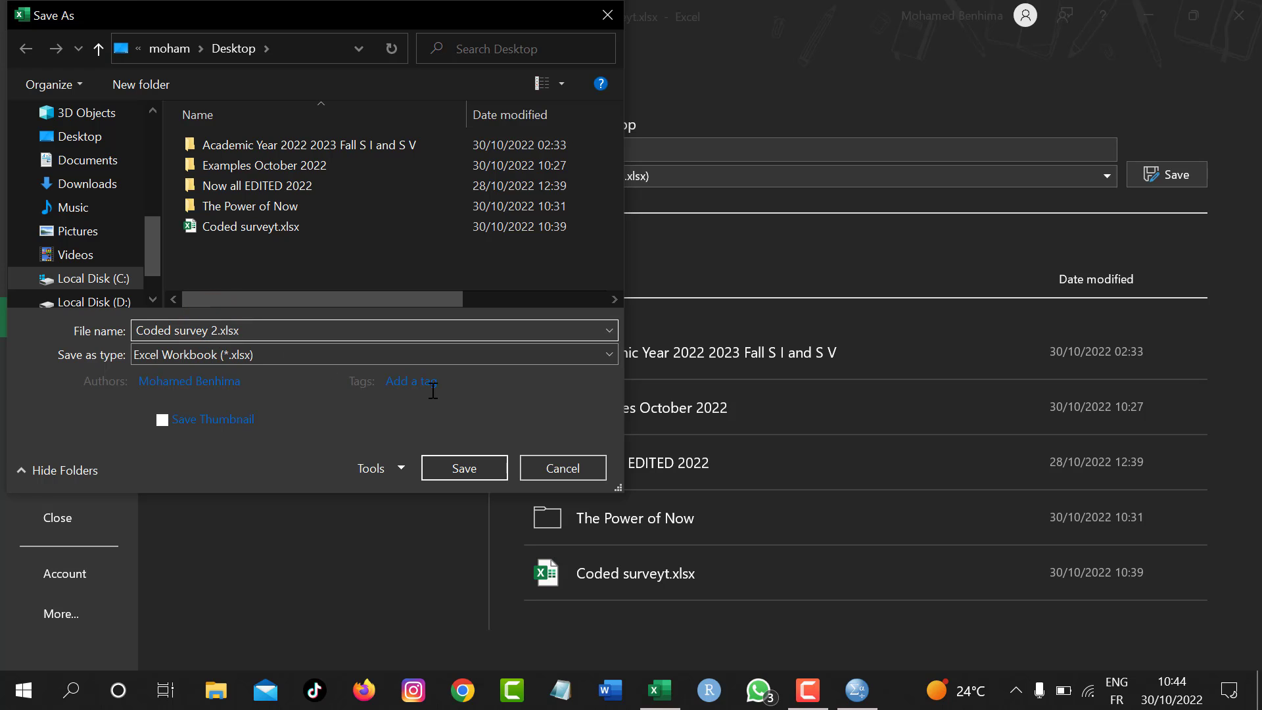
left_click(464, 468)
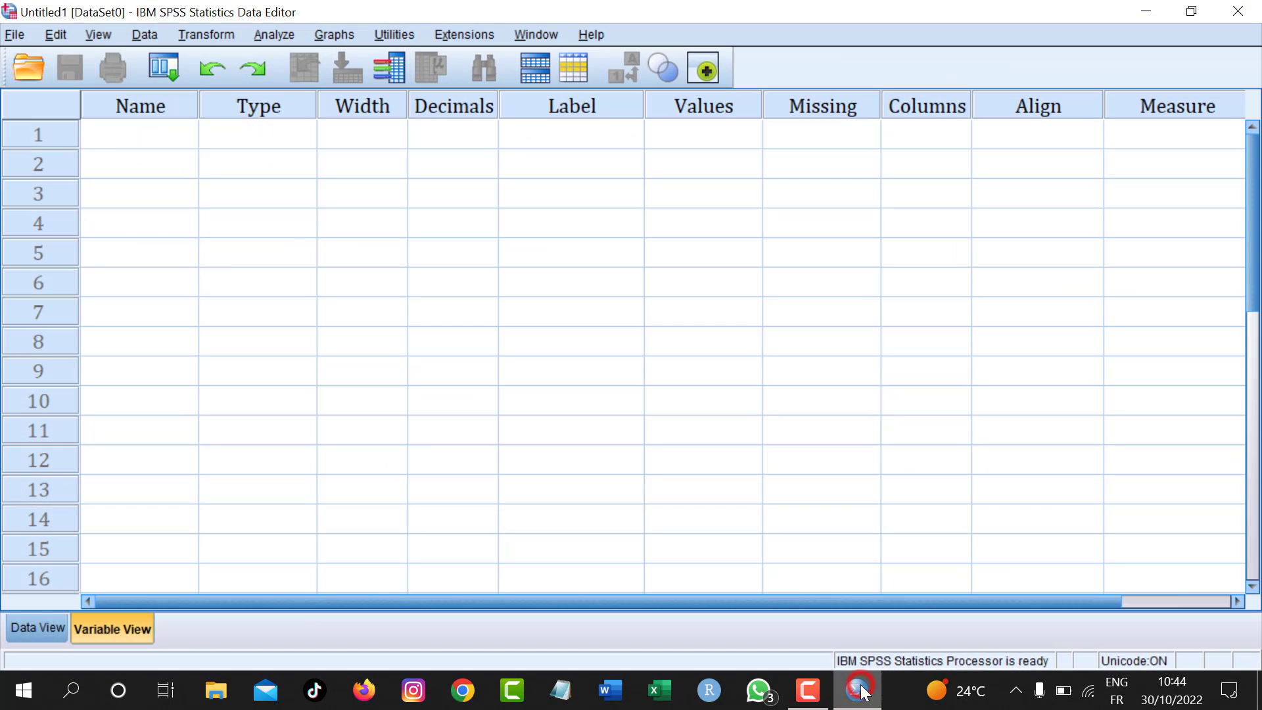
Import Coded survey 2.xlsx into SPSS and maximize the new dataset window.
left_click(13, 35)
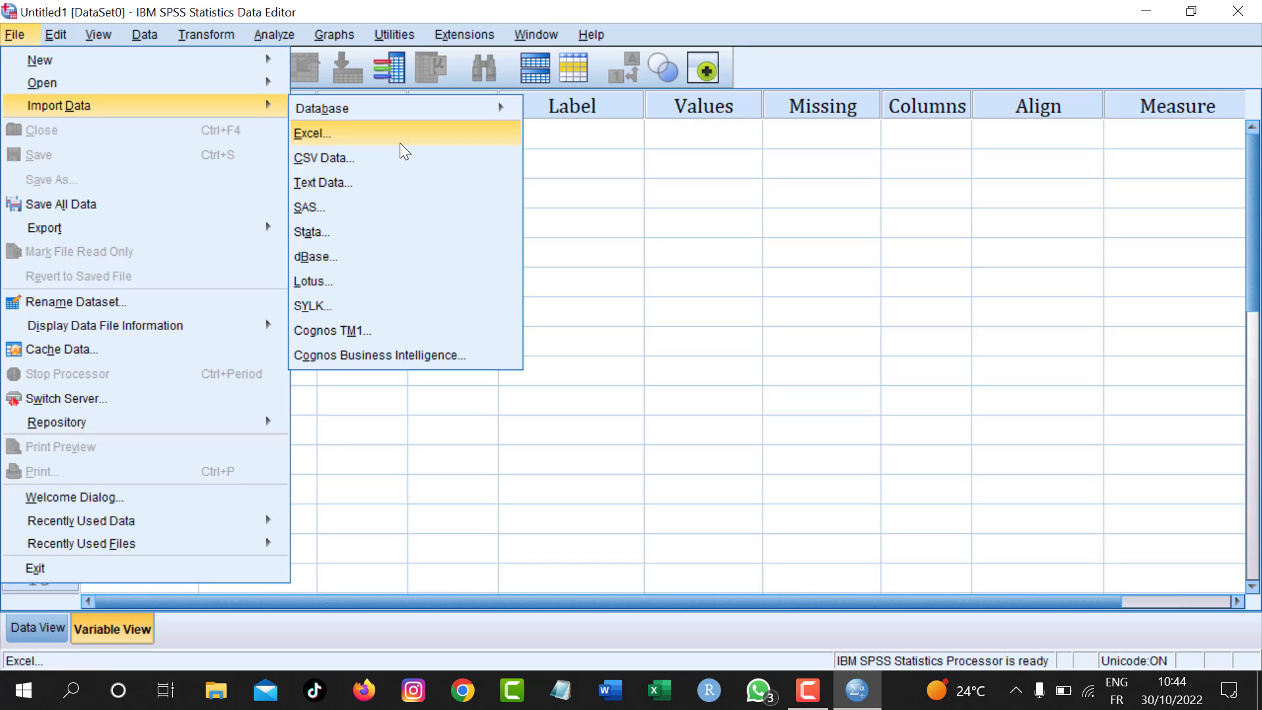
left_click(313, 133)
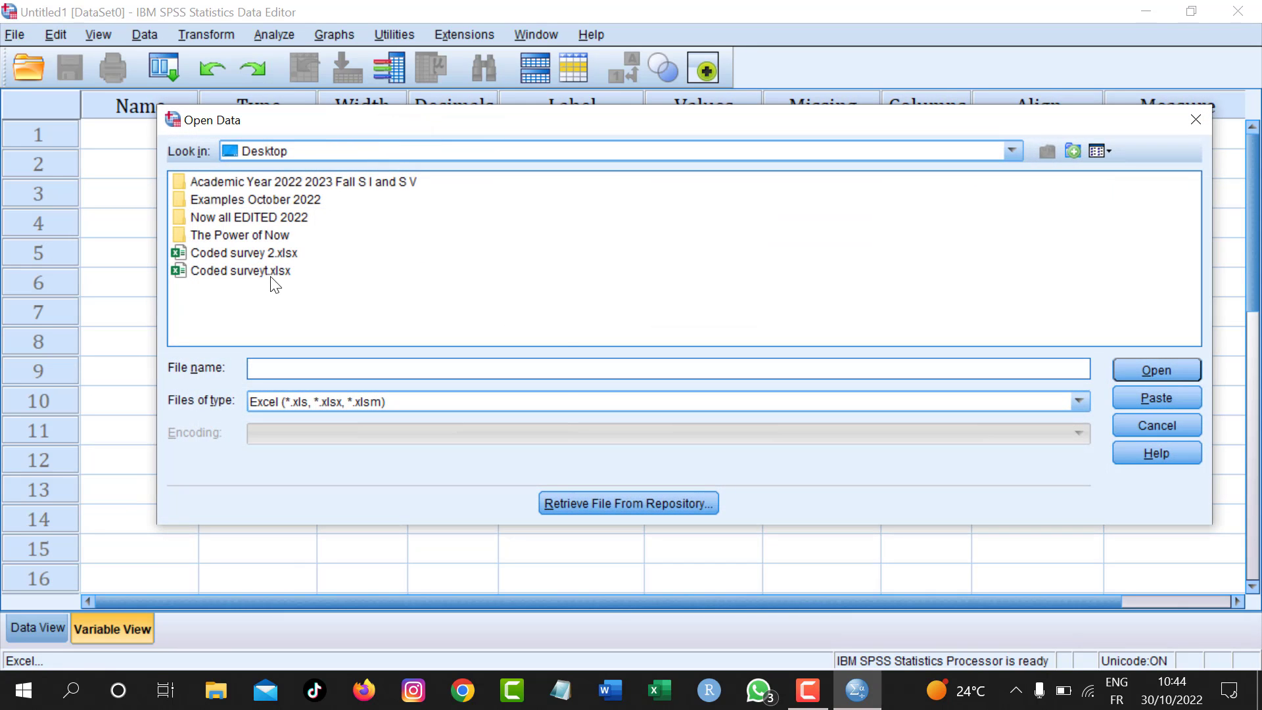
left_click(242, 253)
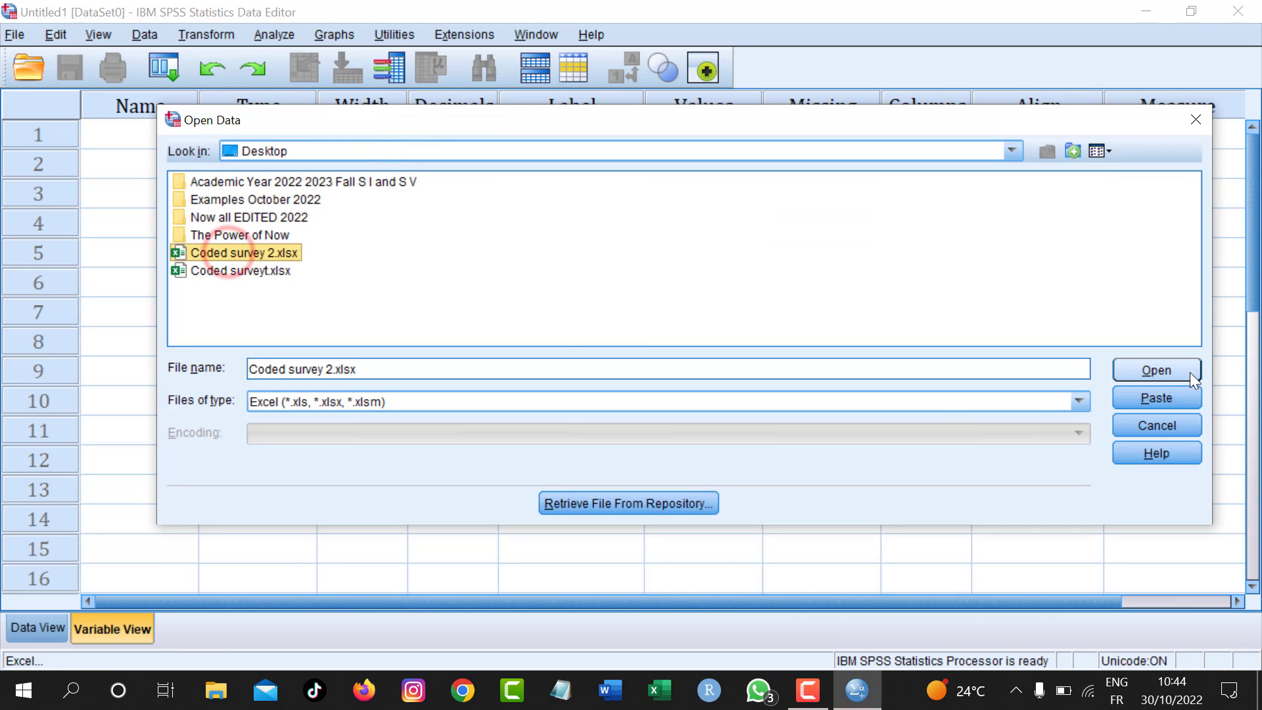
left_click(1156, 371)
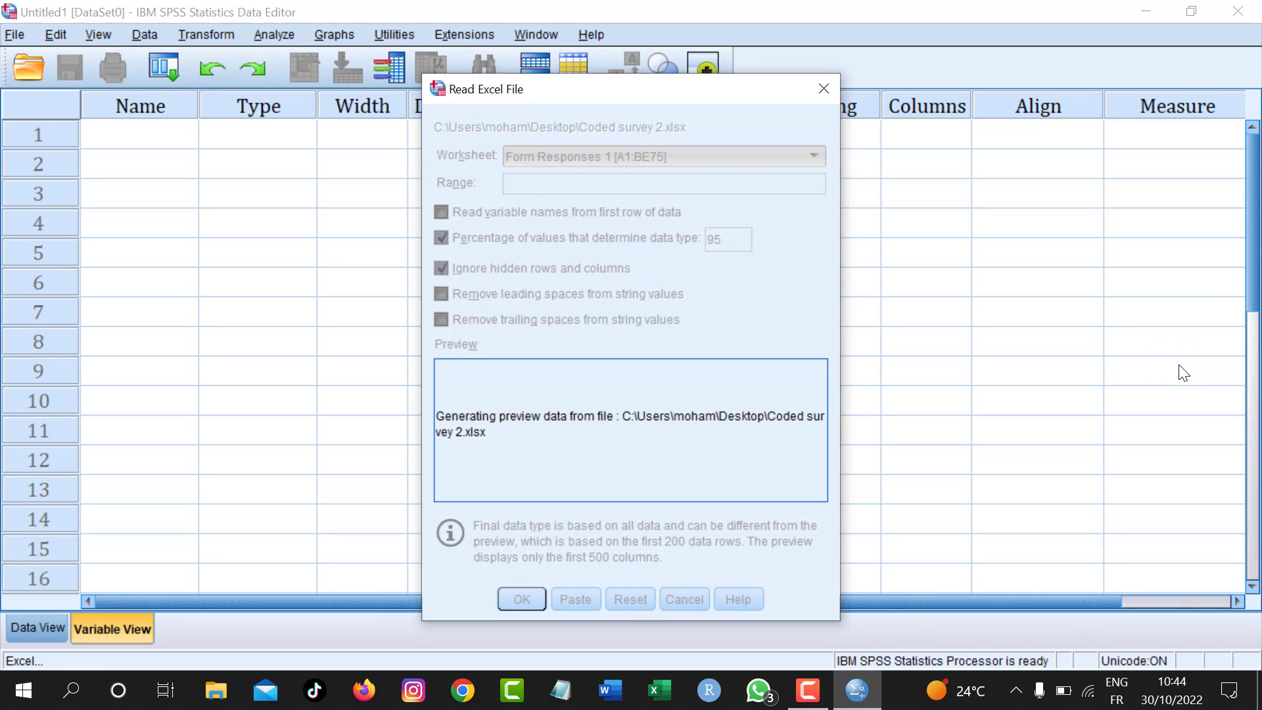
mouse_move(618, 380)
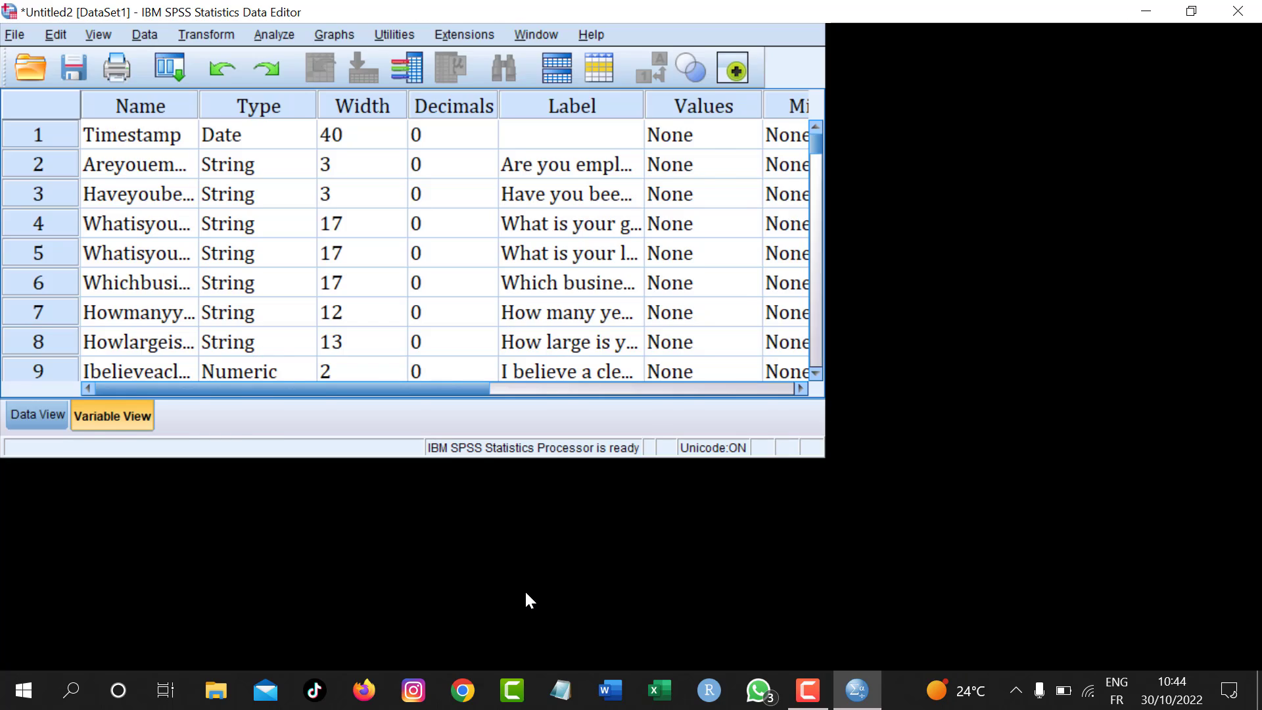
left_click(1192, 12)
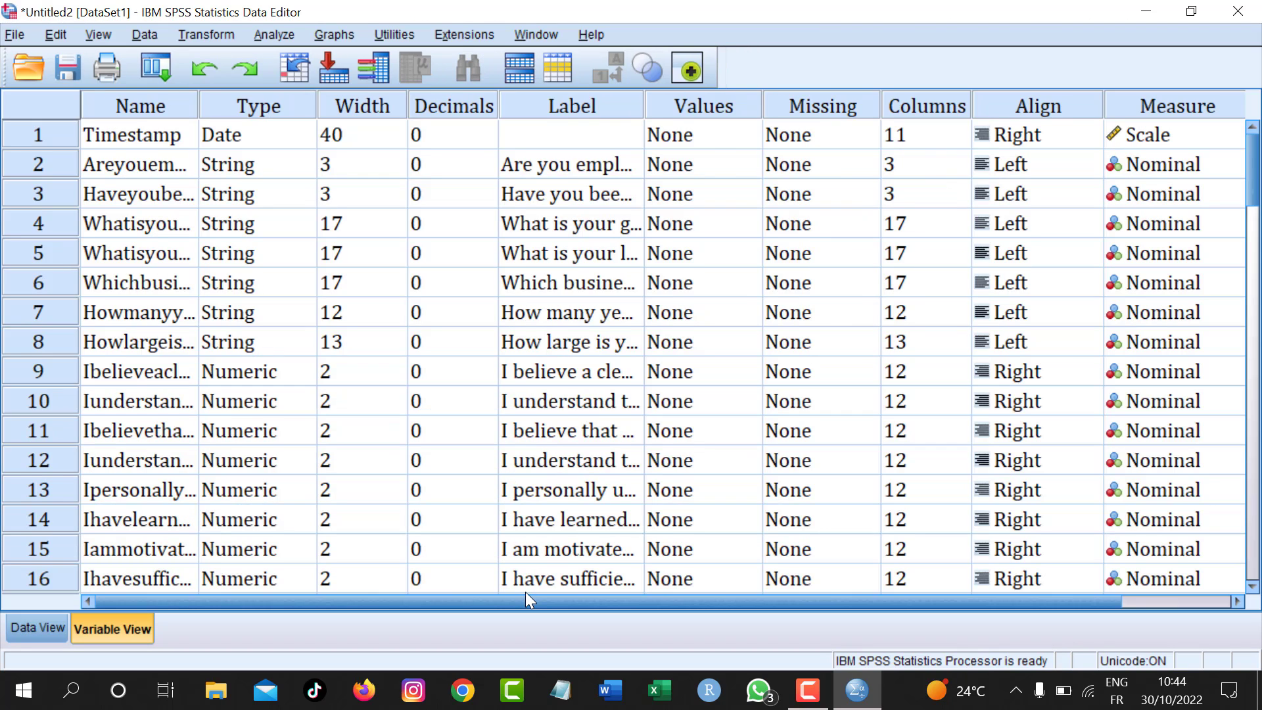